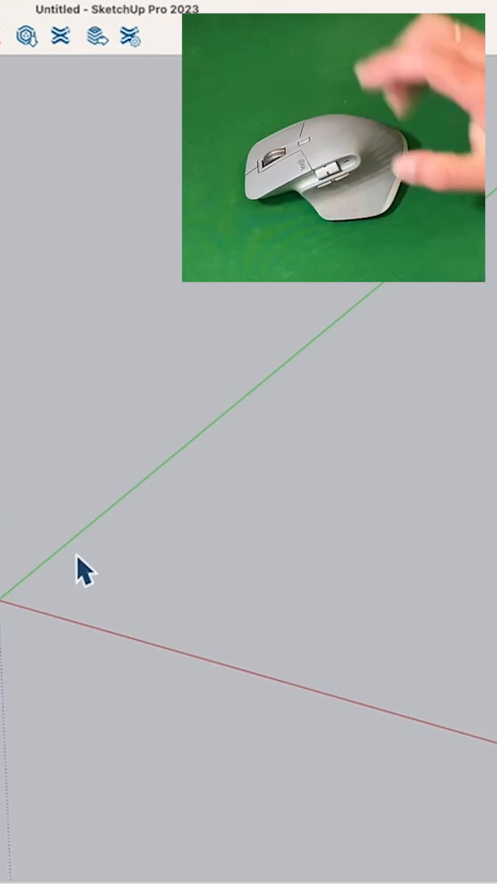
mouse_move(152, 536)
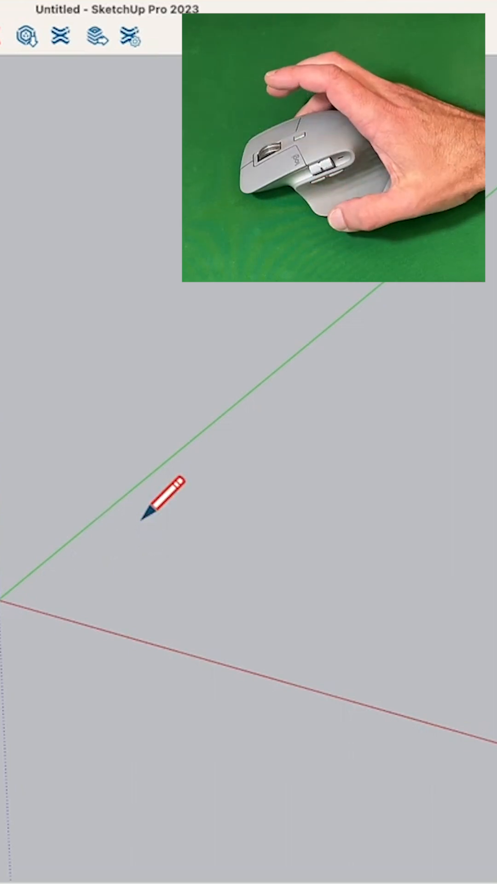
mouse_move(271, 440)
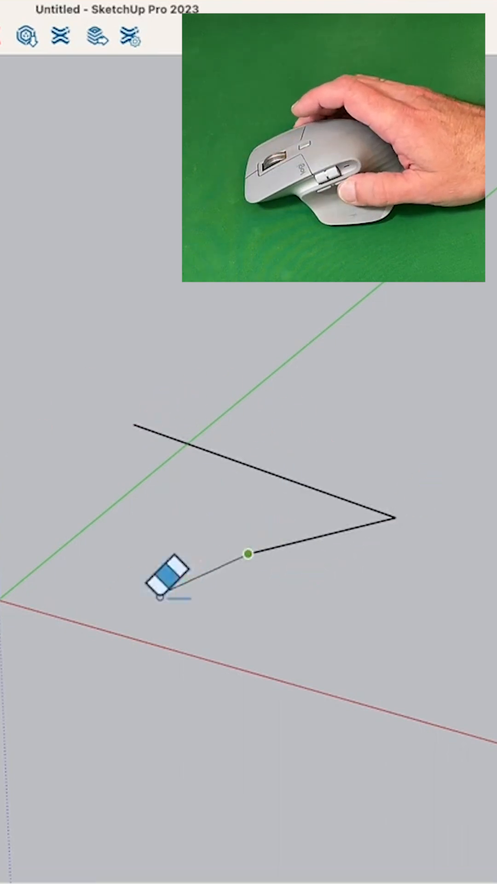
Step: Erase the lower black line by dragging the Eraser across it, leaving two angled segments
left_click_drag(161, 587, 279, 491)
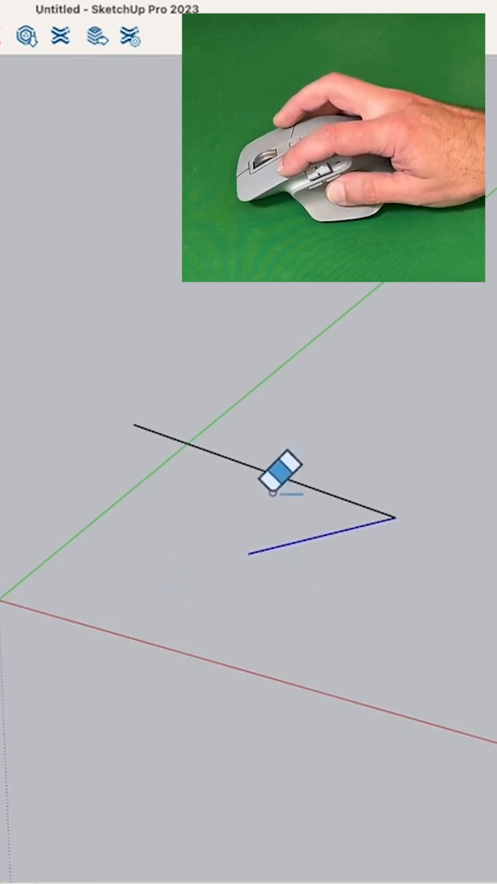